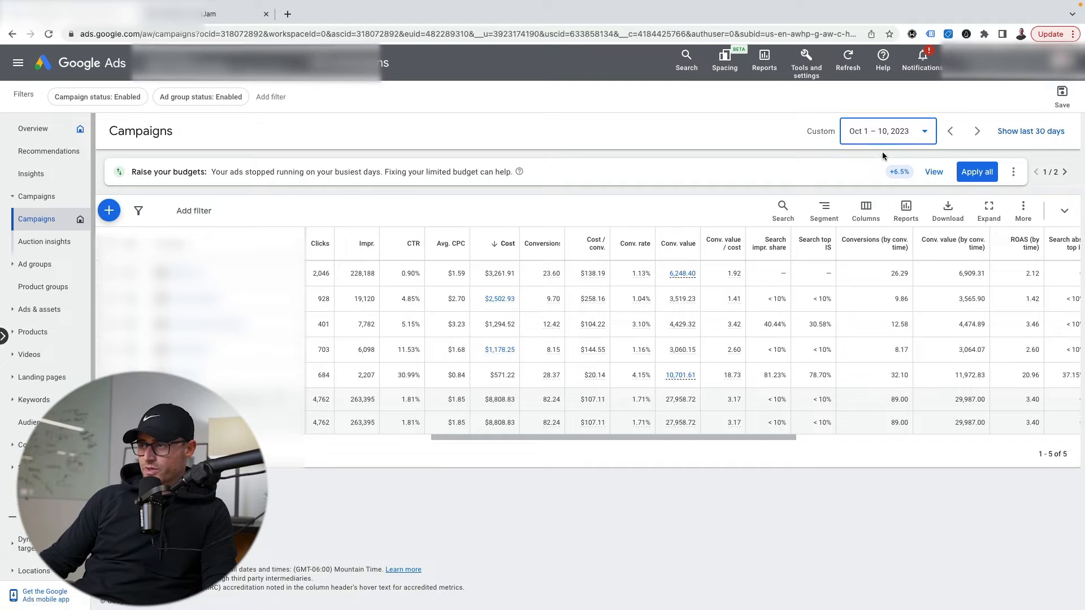
mouse_move(865, 140)
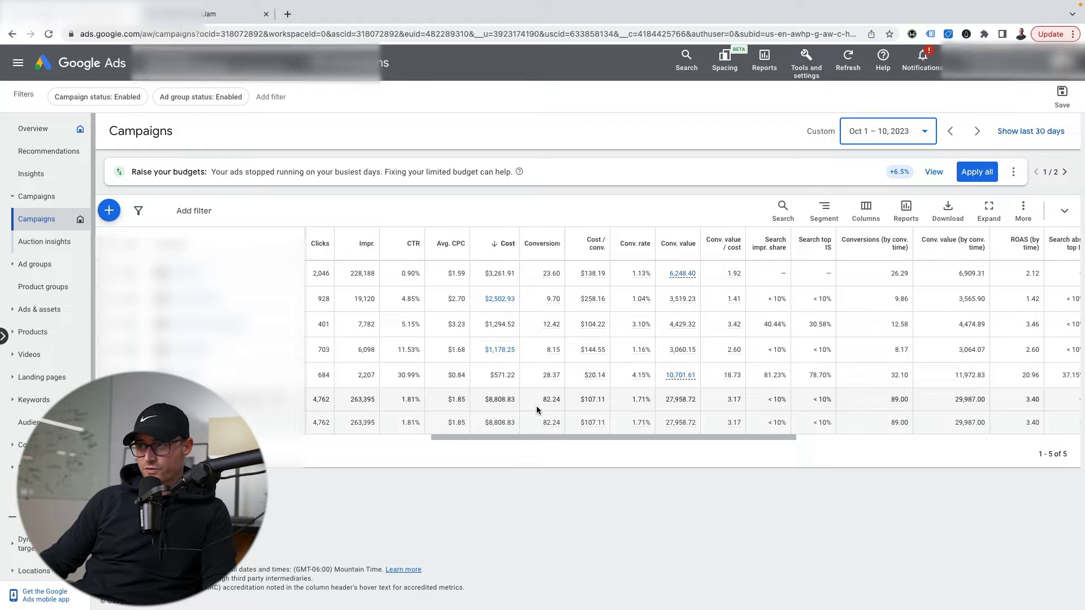
- Highlight the total conversions figure in the campaigns table
double_click(551, 399)
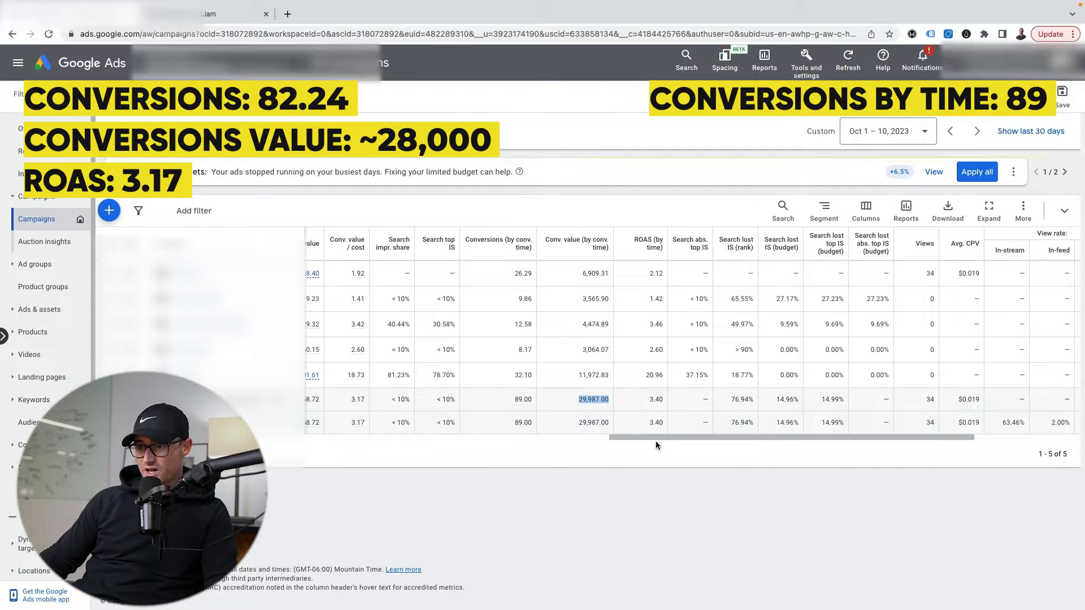
scroll(left, 3)
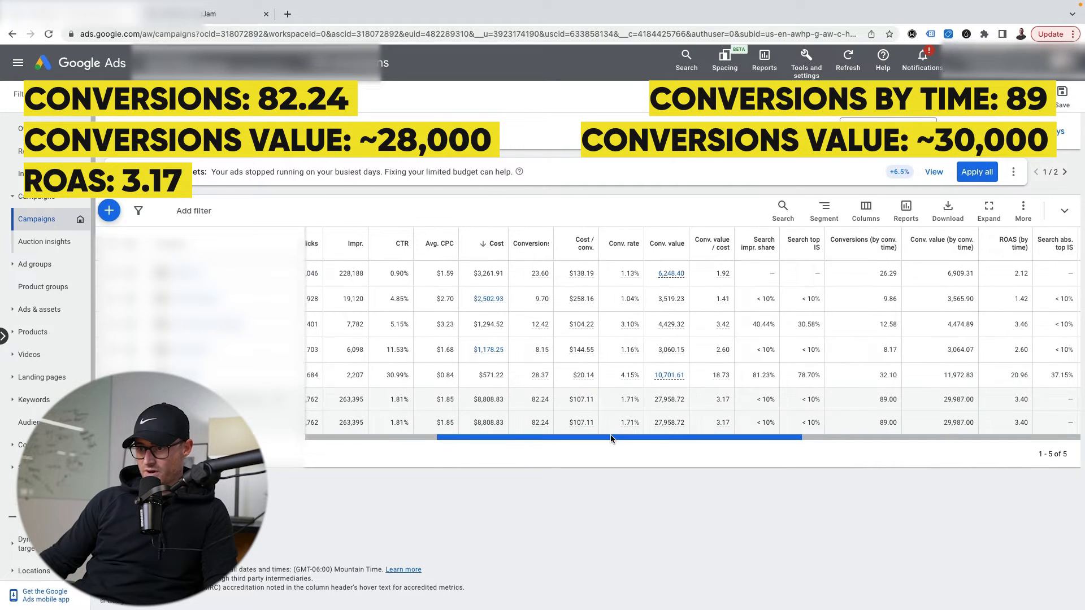
scroll(right, 3)
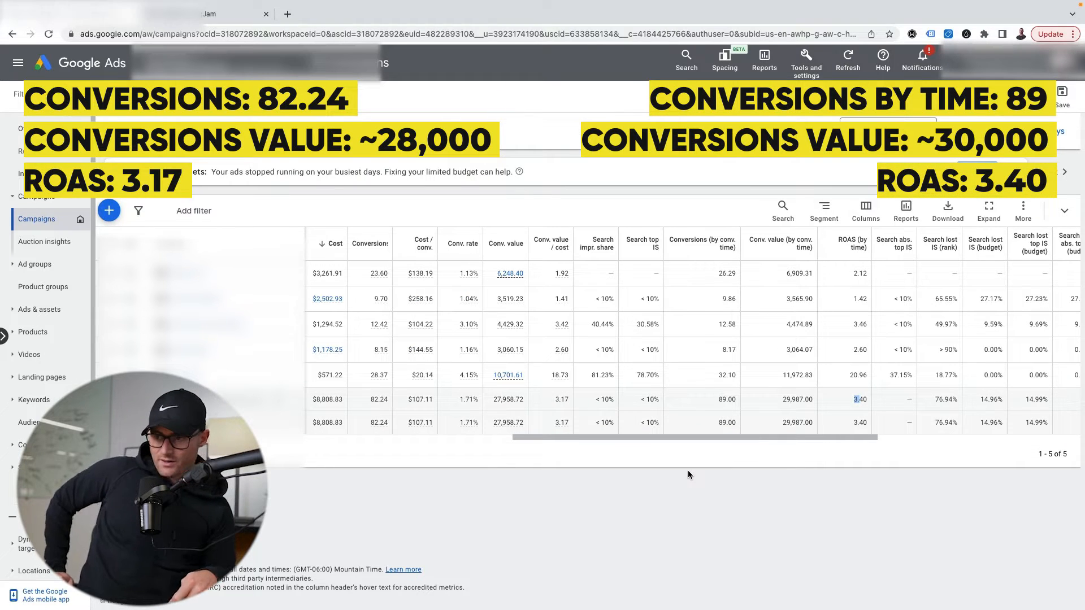
mouse_move(662, 266)
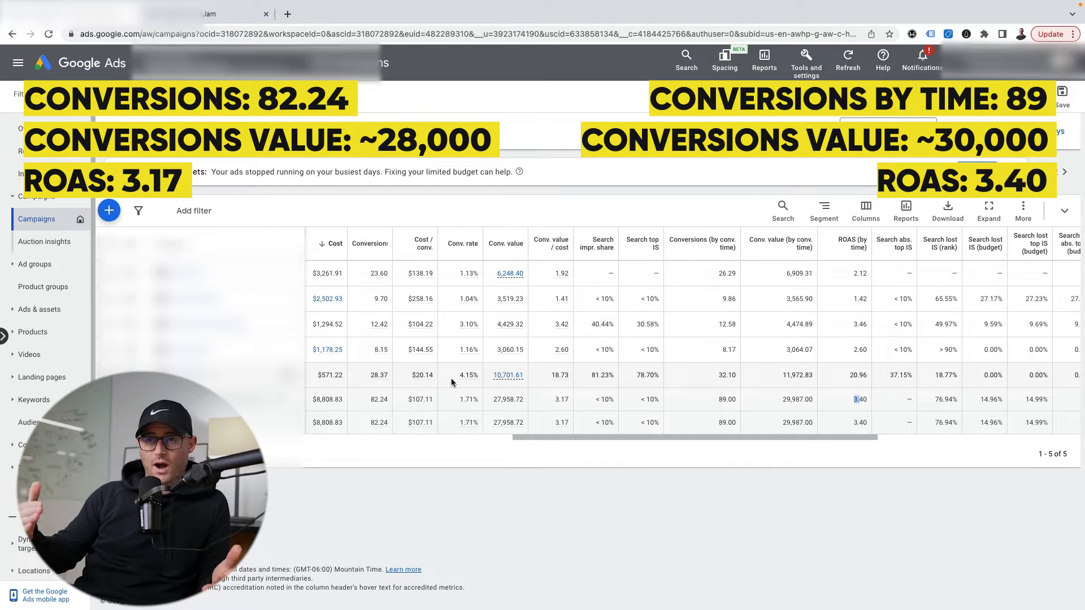
- Review the FigJam board's sponsored PS5 ad image and click-versus-purchase-date explanation text
click(209, 14)
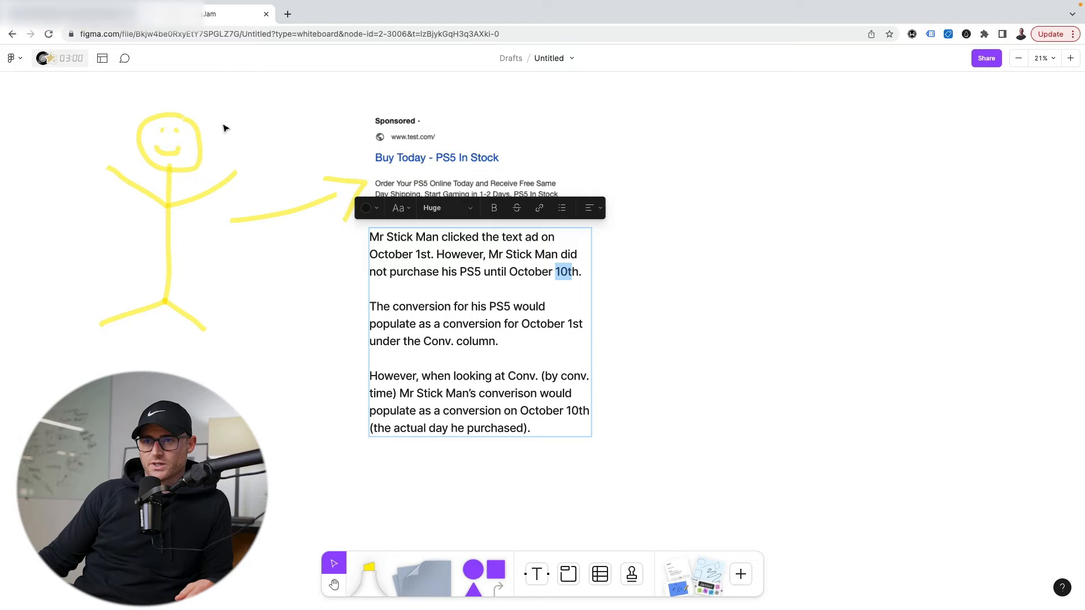
click(166, 170)
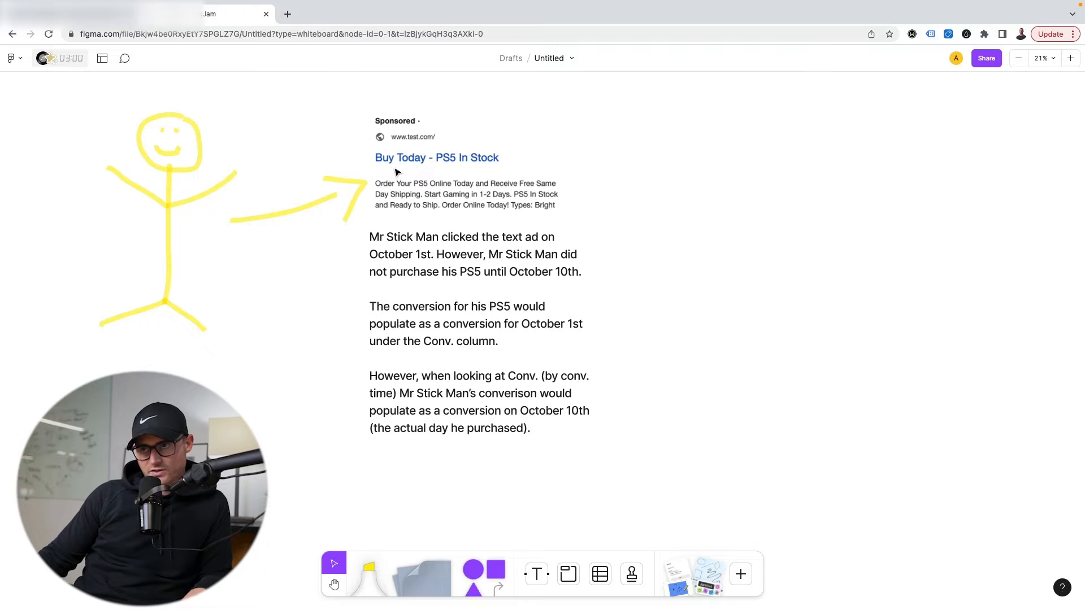
click(466, 166)
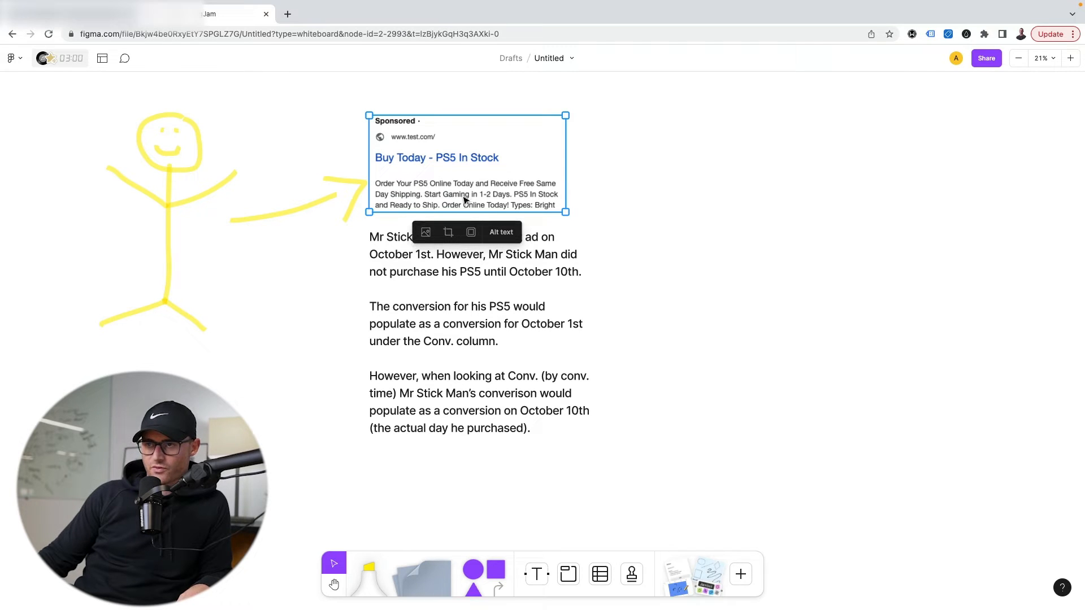
click(612, 327)
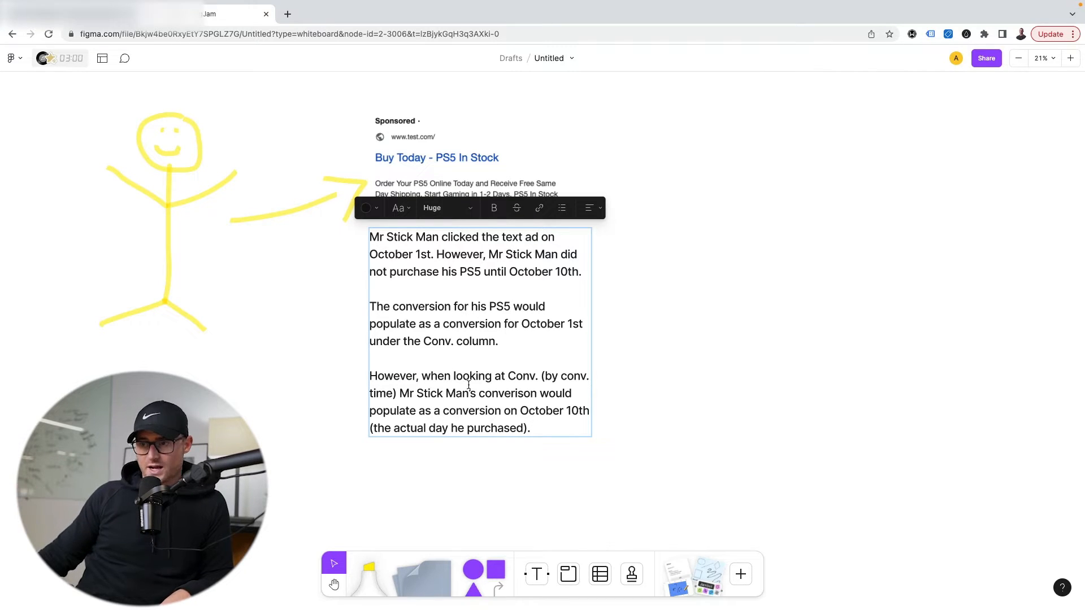
drag(454, 393, 557, 394)
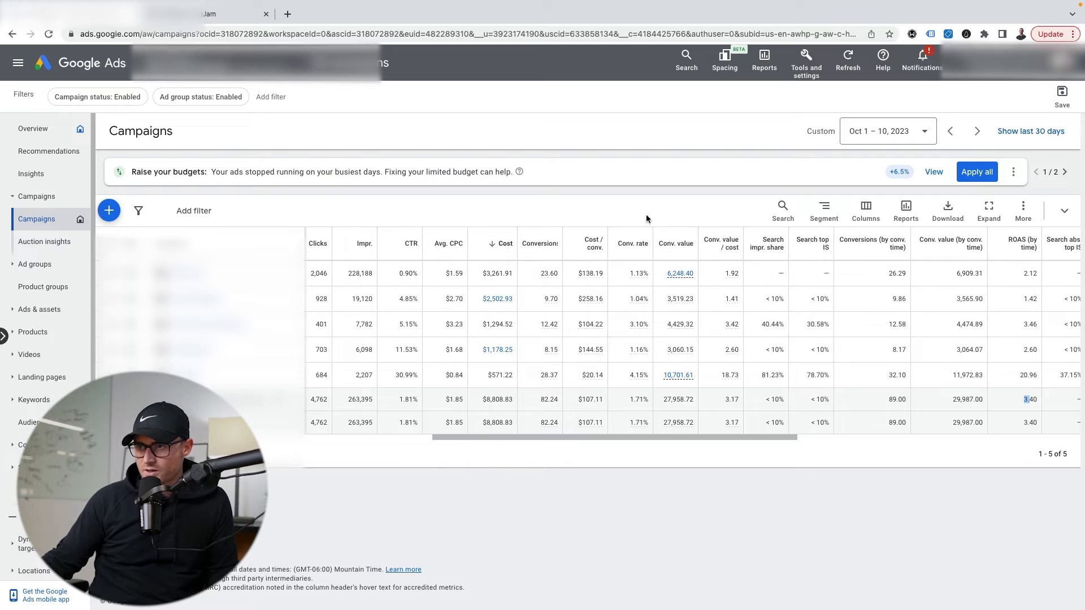
mouse_move(651, 256)
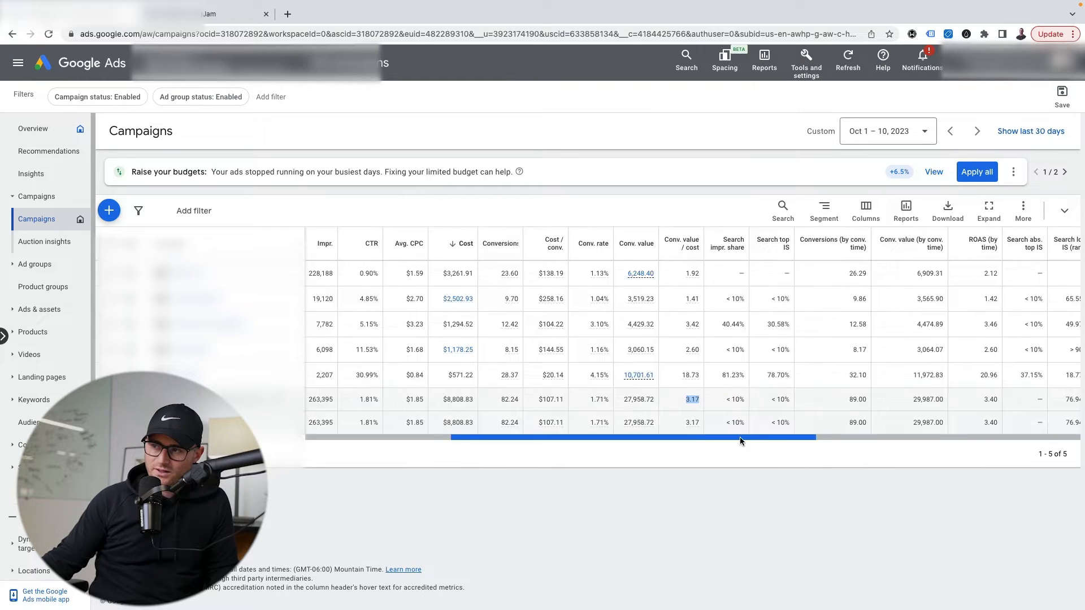
scroll(right, 3)
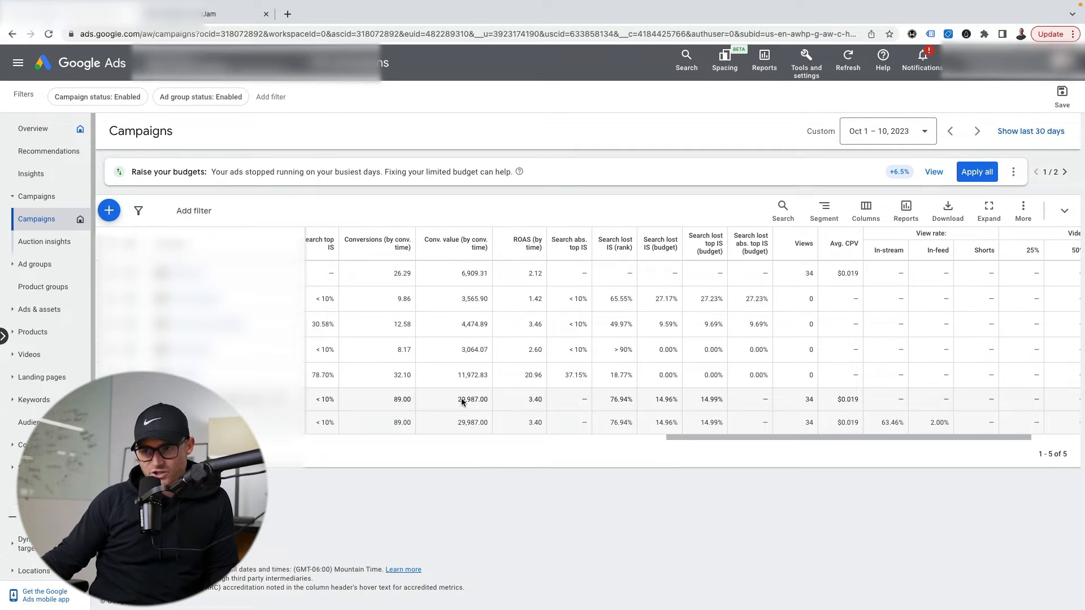
mouse_move(356, 404)
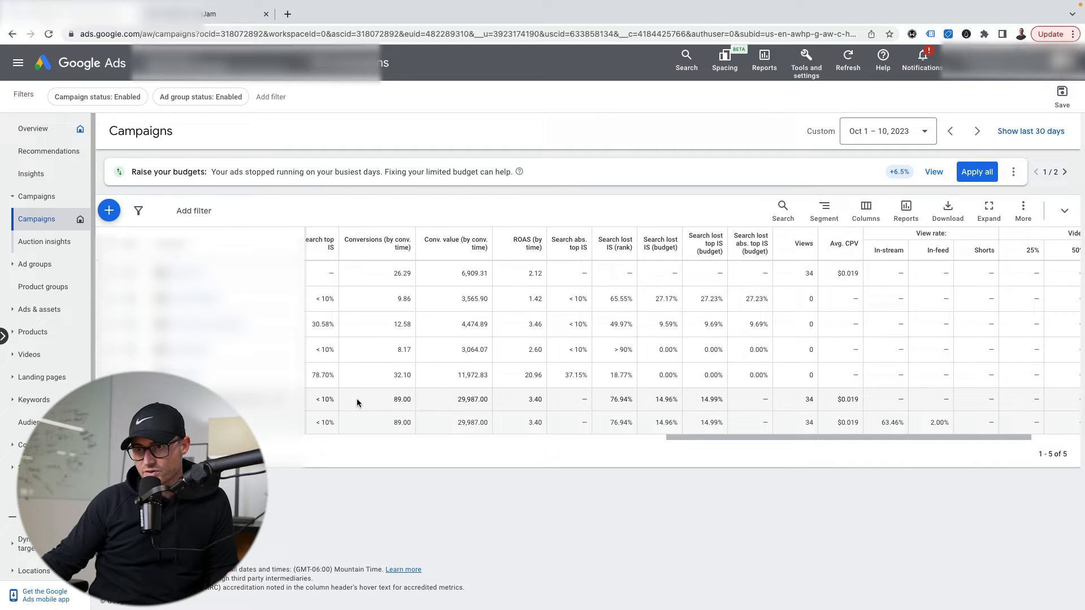
double_click(402, 399)
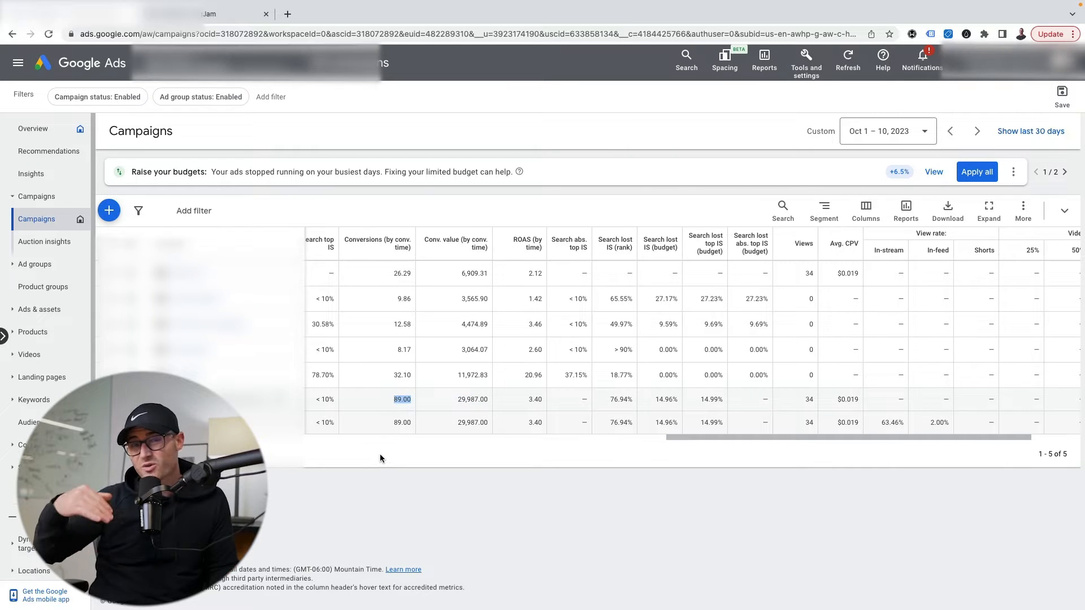
mouse_move(543, 406)
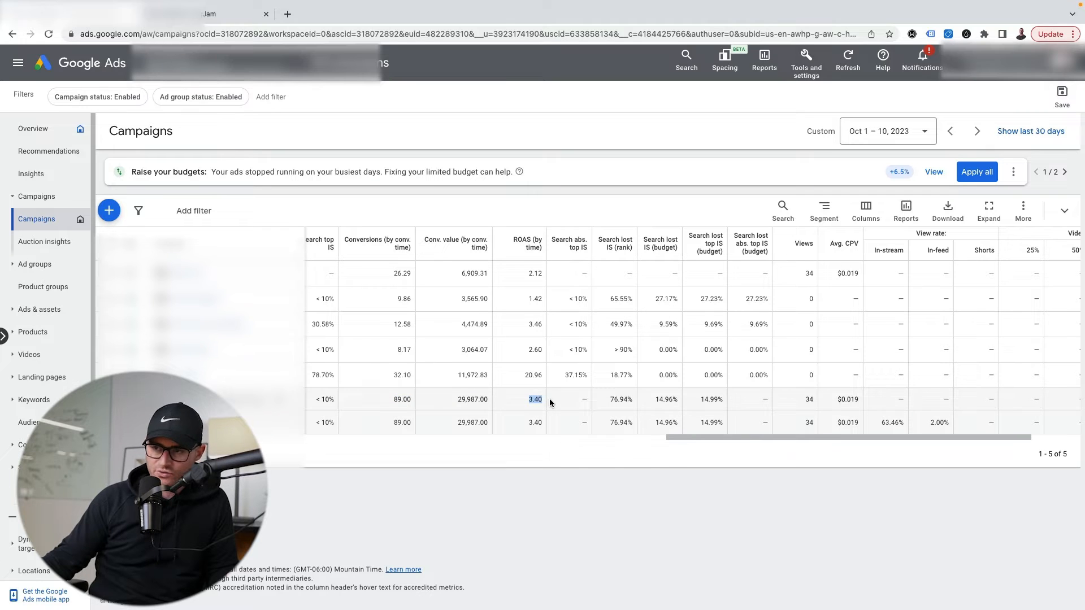
mouse_move(626, 398)
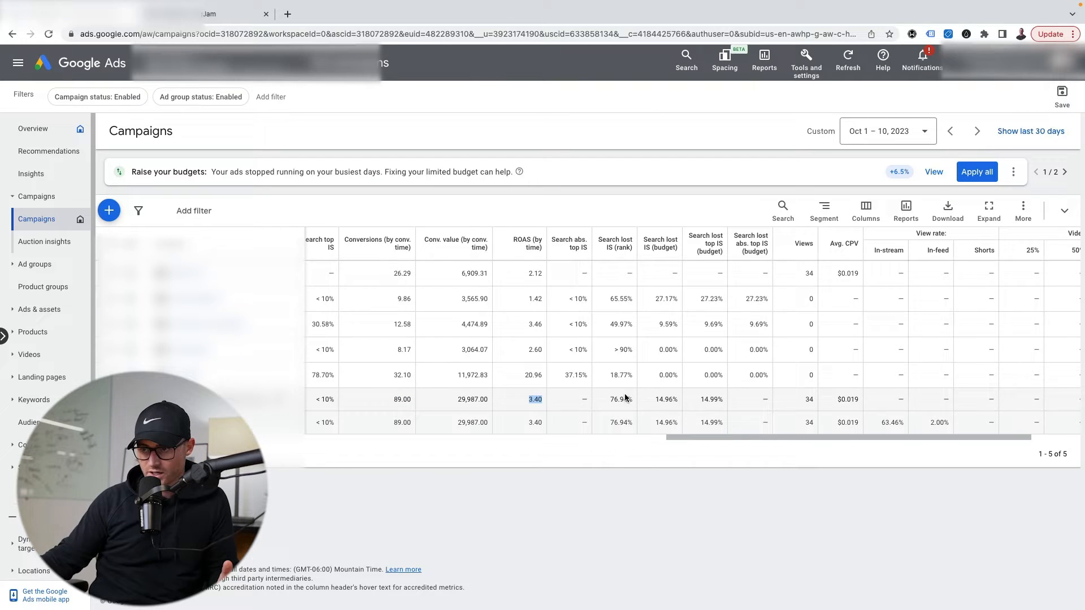
scroll(left, 3)
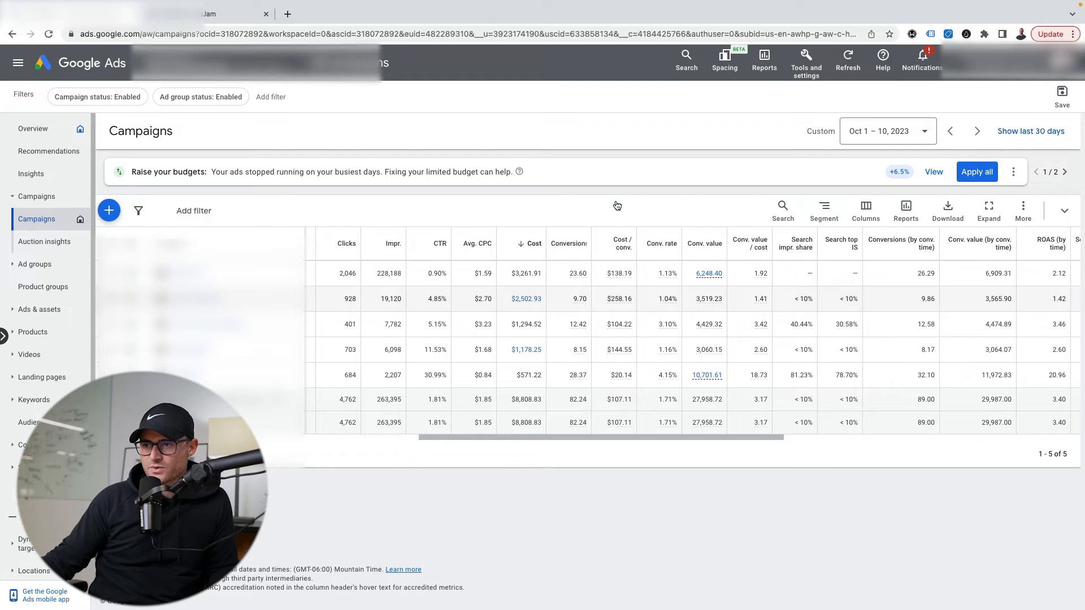
mouse_move(544, 396)
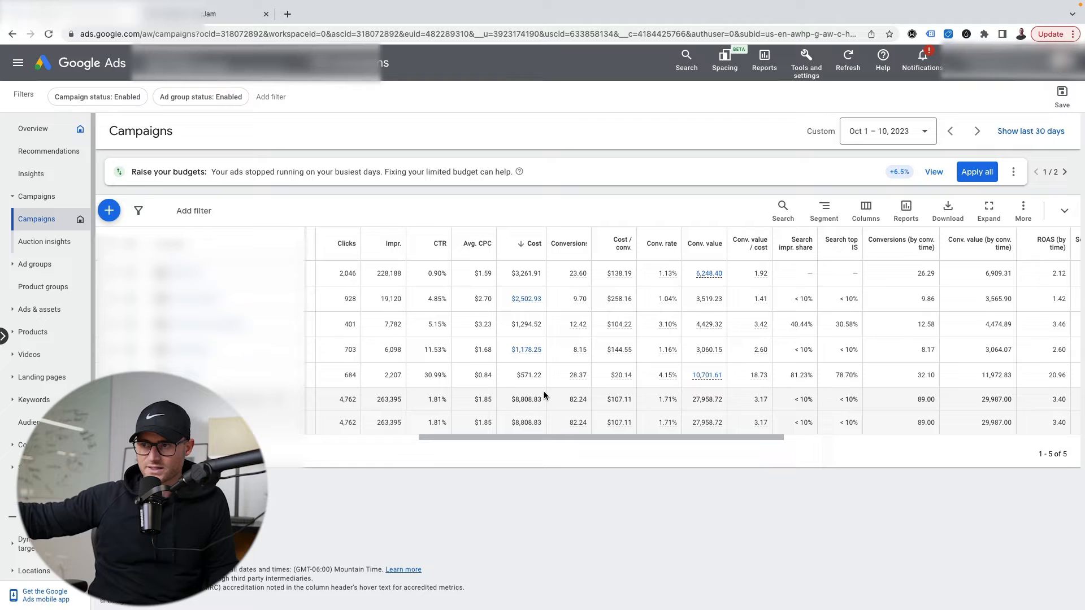
click(887, 131)
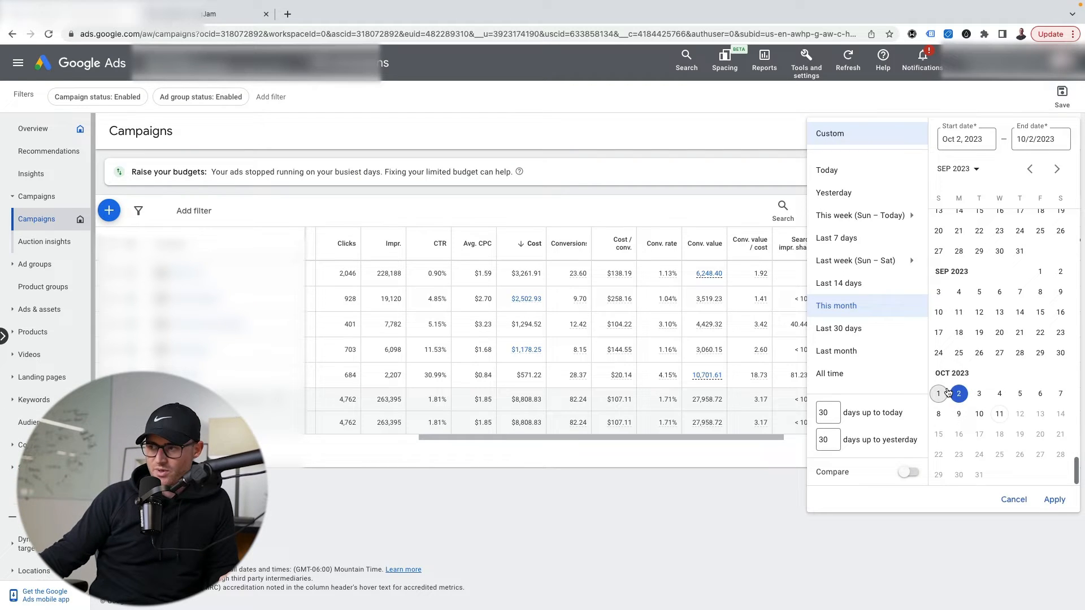
- Start the custom date range on October 1, 2023
click(938, 393)
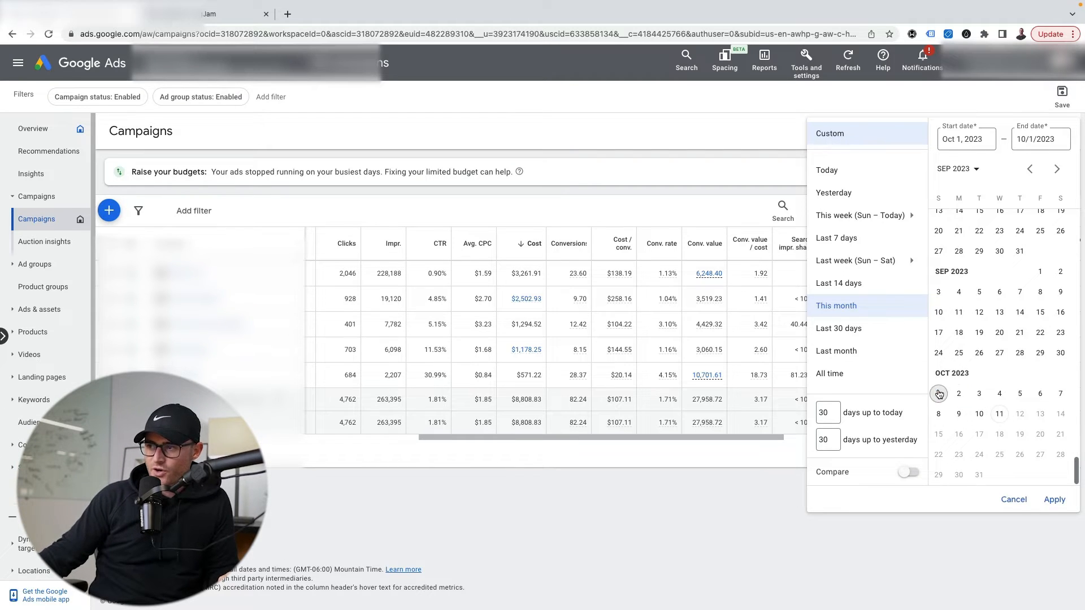
click(938, 393)
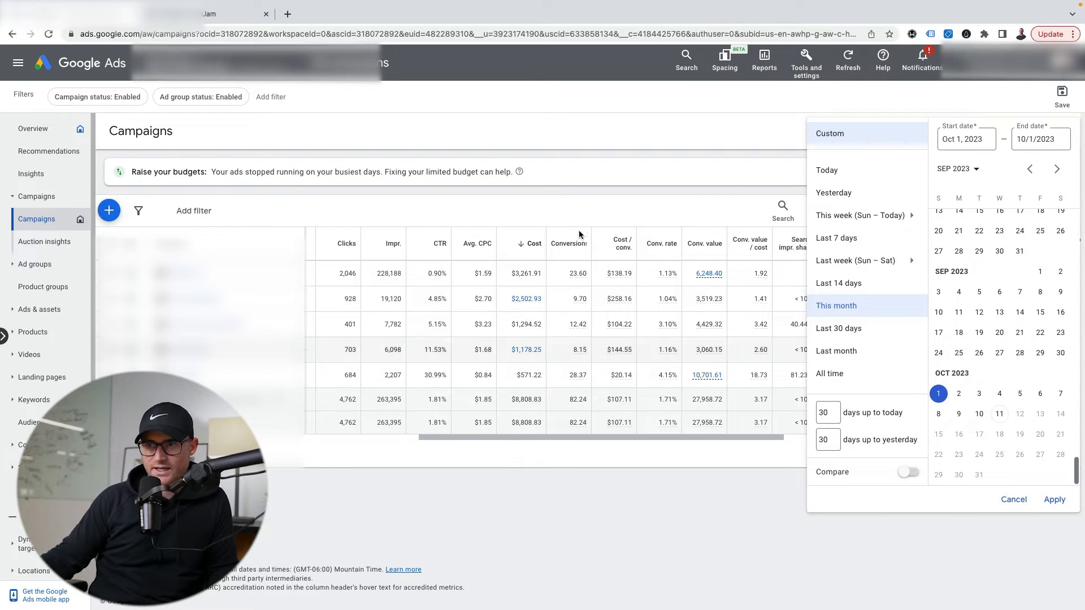
mouse_move(998, 414)
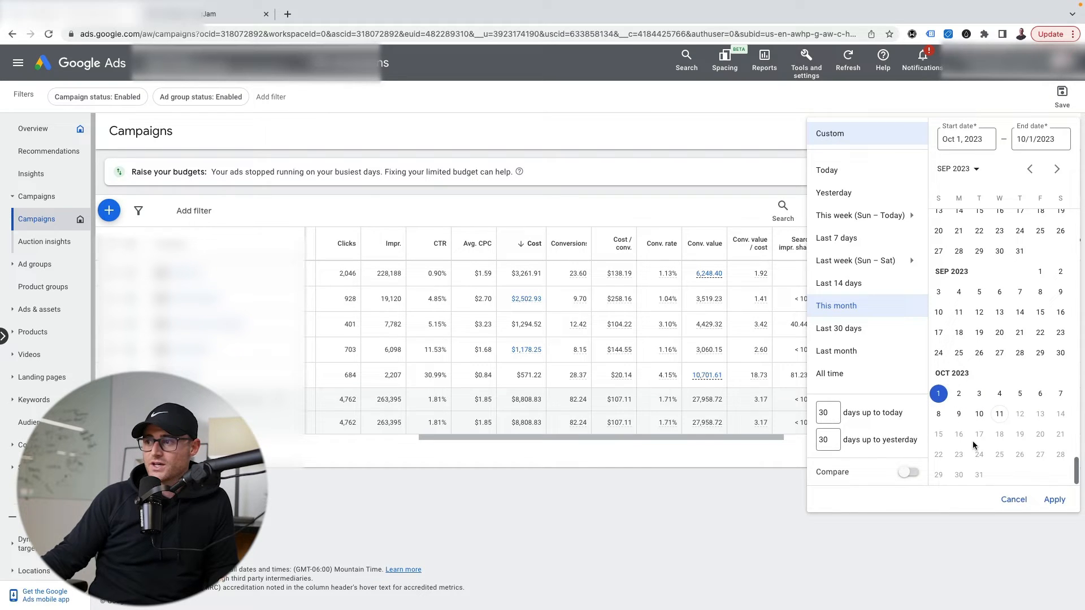
- End the custom date range on October 10, 2023
click(1054, 498)
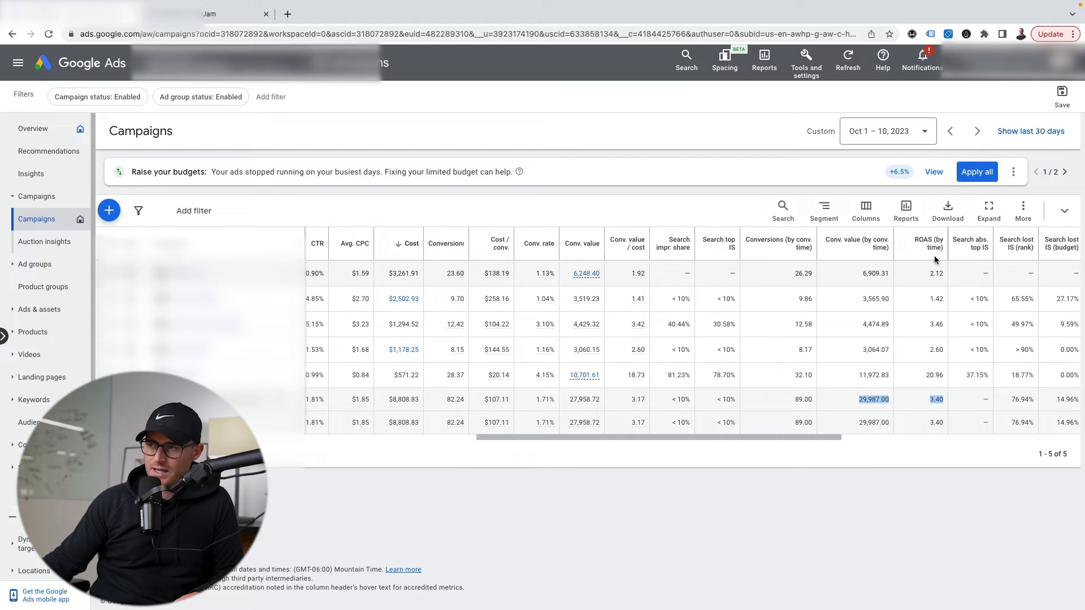
mouse_move(935, 377)
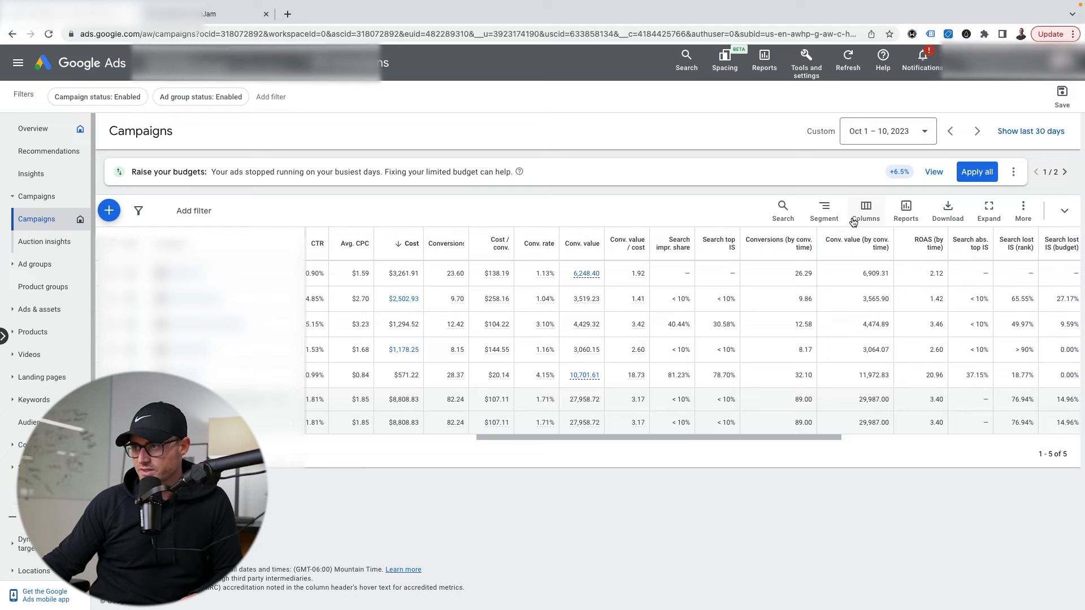
- Modify the campaign columns, expanding Conversions and reaching the Custom columns section
click(864, 212)
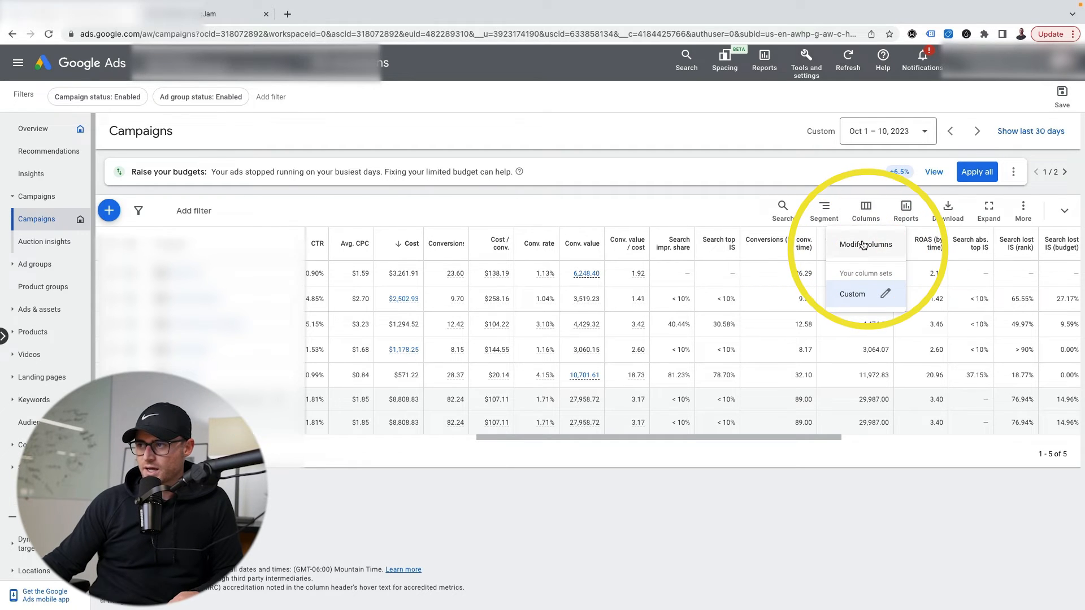
click(866, 244)
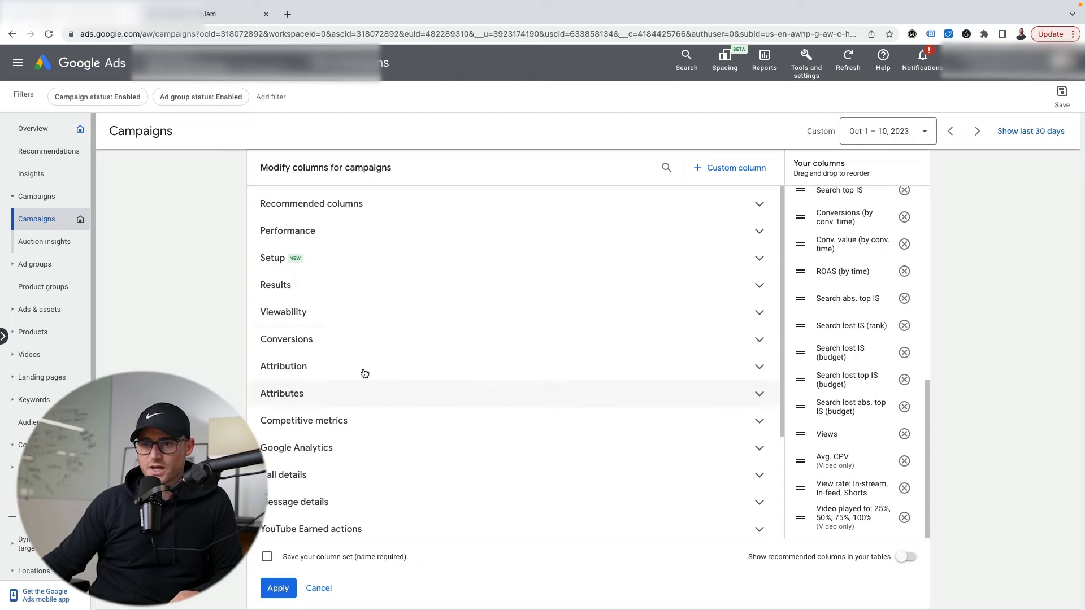
click(286, 339)
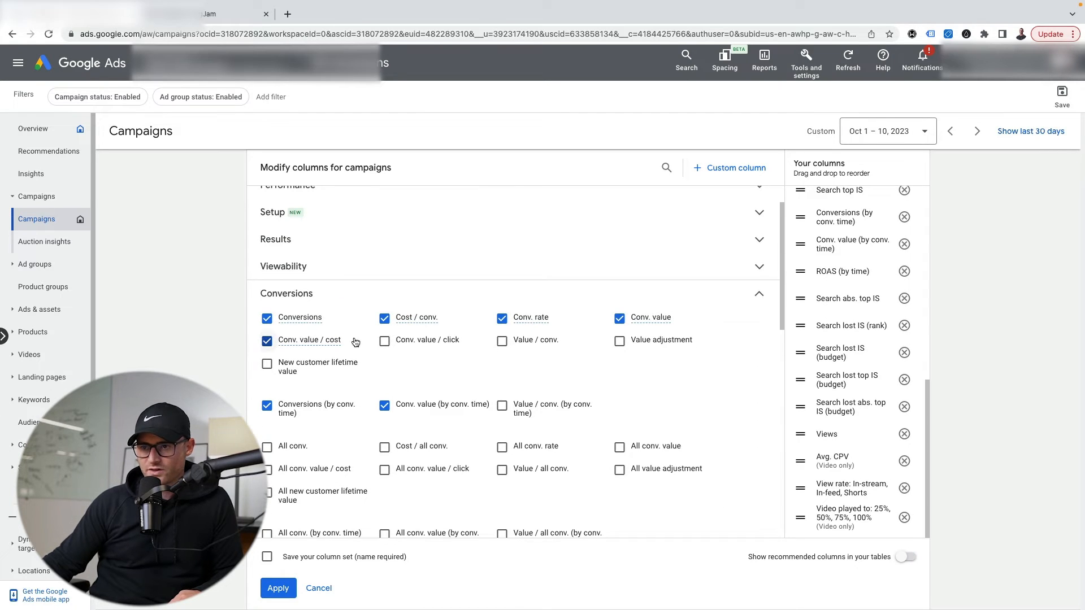
scroll(down, 3)
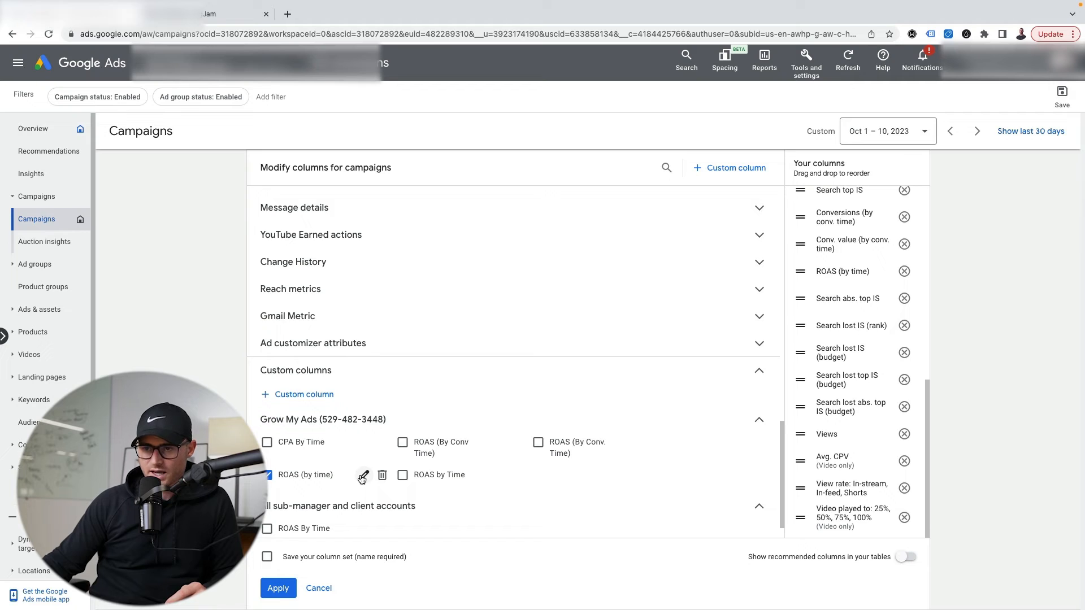
- Review the ROAS (by time) formula: Conversion value (by conv. time) divided by Cost
click(363, 476)
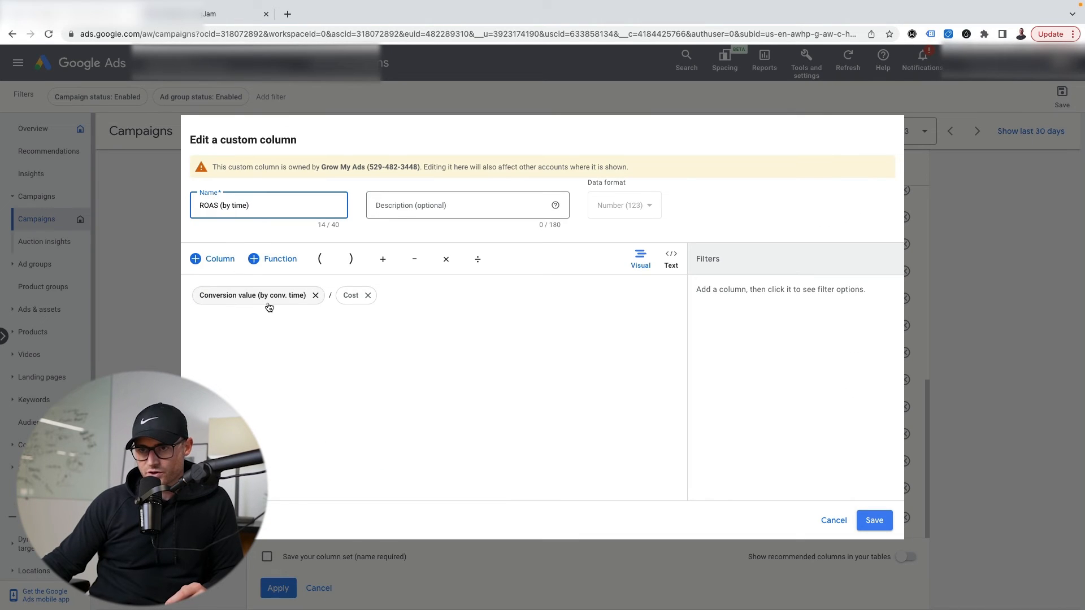
mouse_move(322, 320)
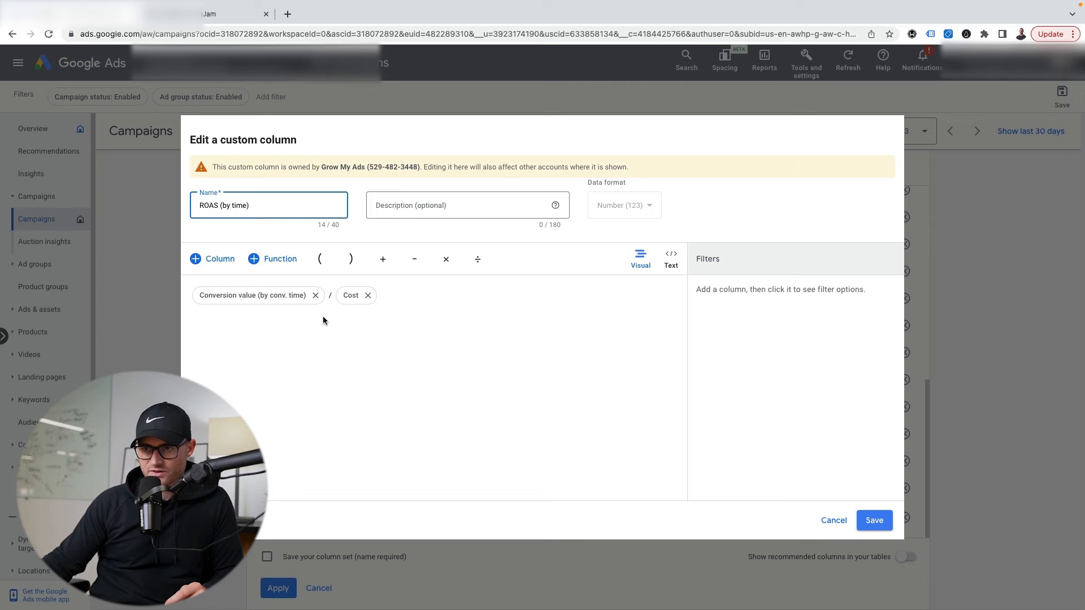
mouse_move(761, 360)
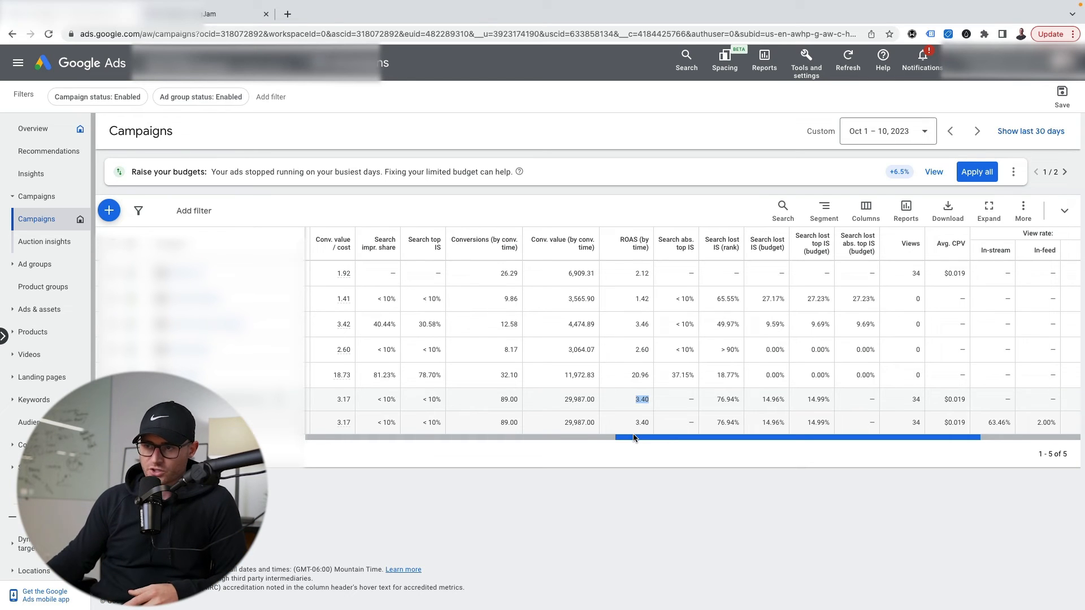
scroll(left, 3)
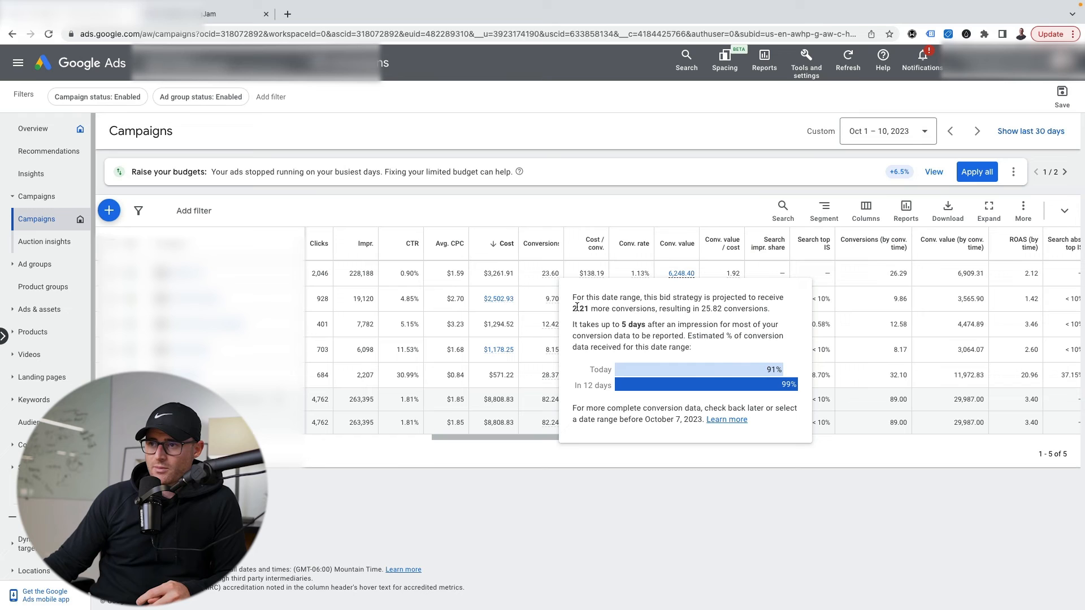
double_click(578, 309)
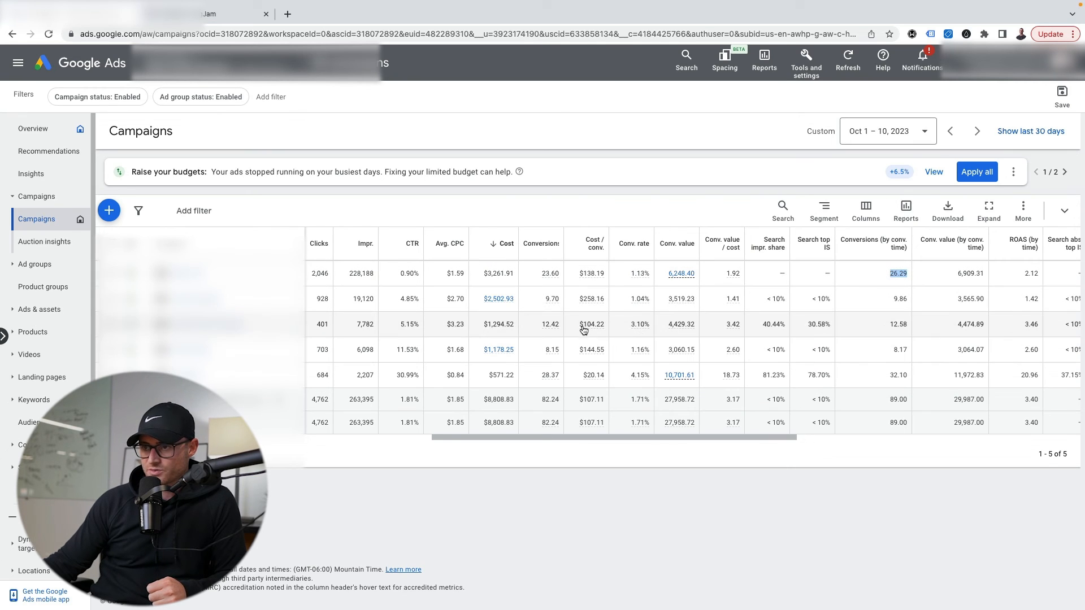
mouse_move(550, 277)
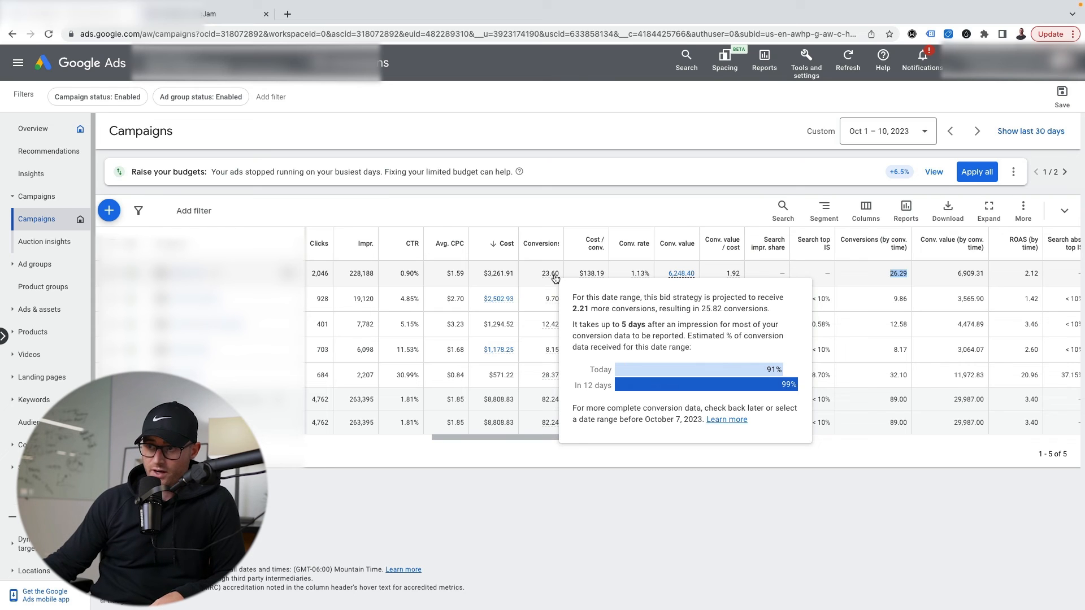
mouse_move(564, 390)
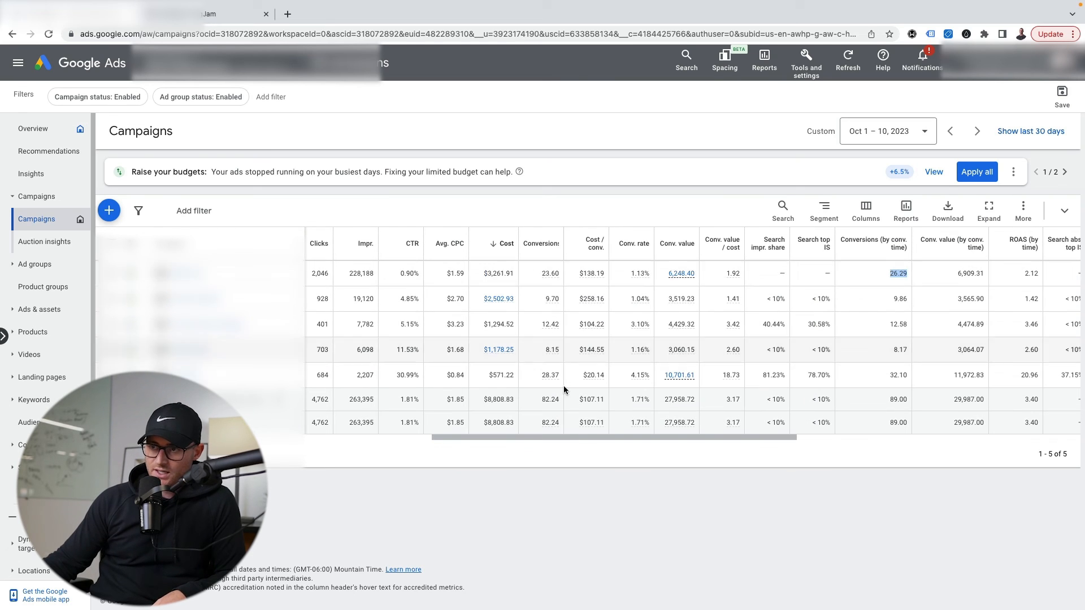
mouse_move(552, 298)
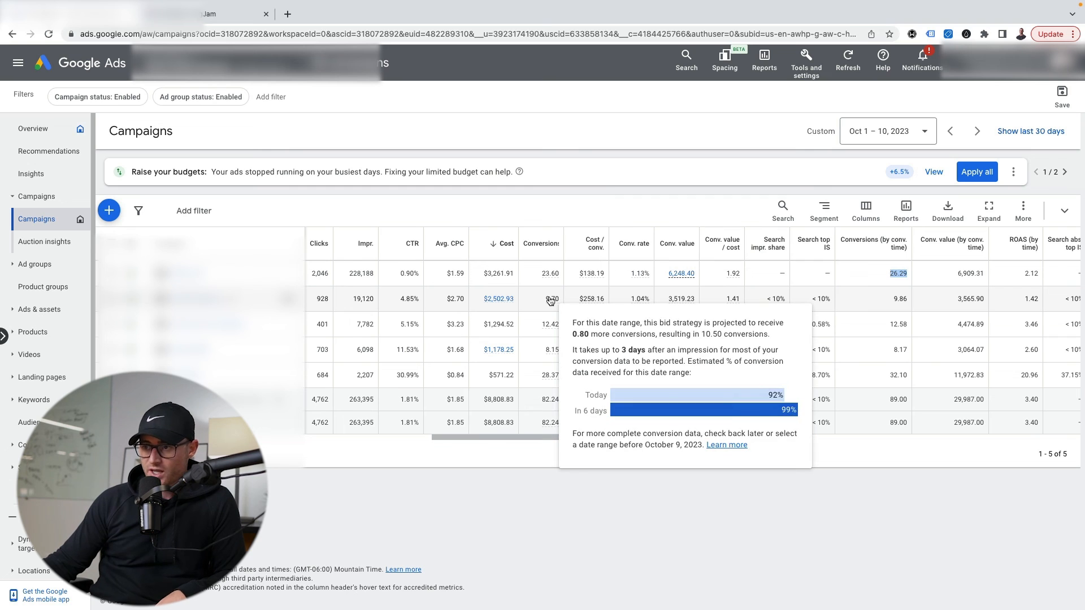